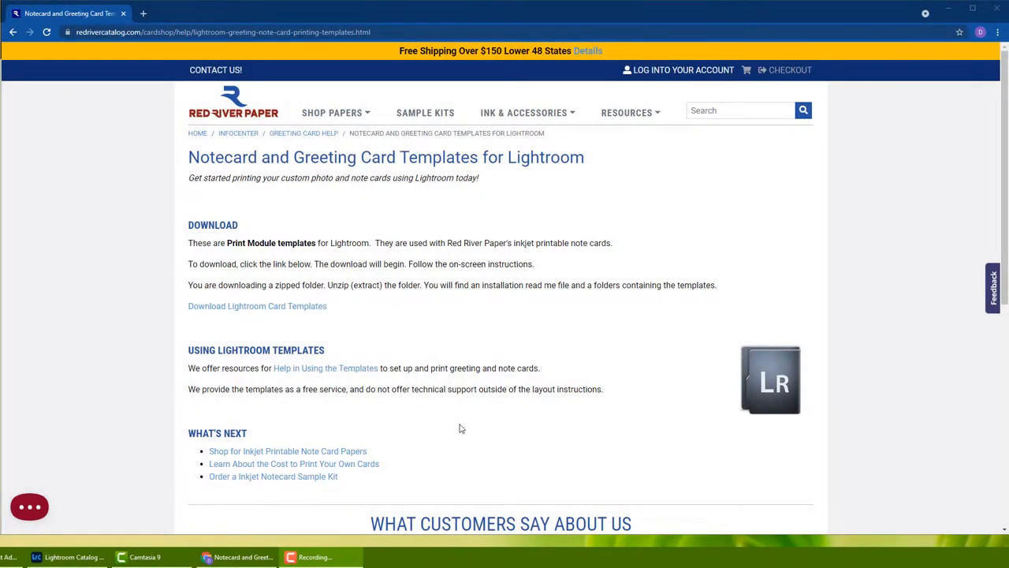
{"action": "mouse_move", "coordinate": [313, 314]}
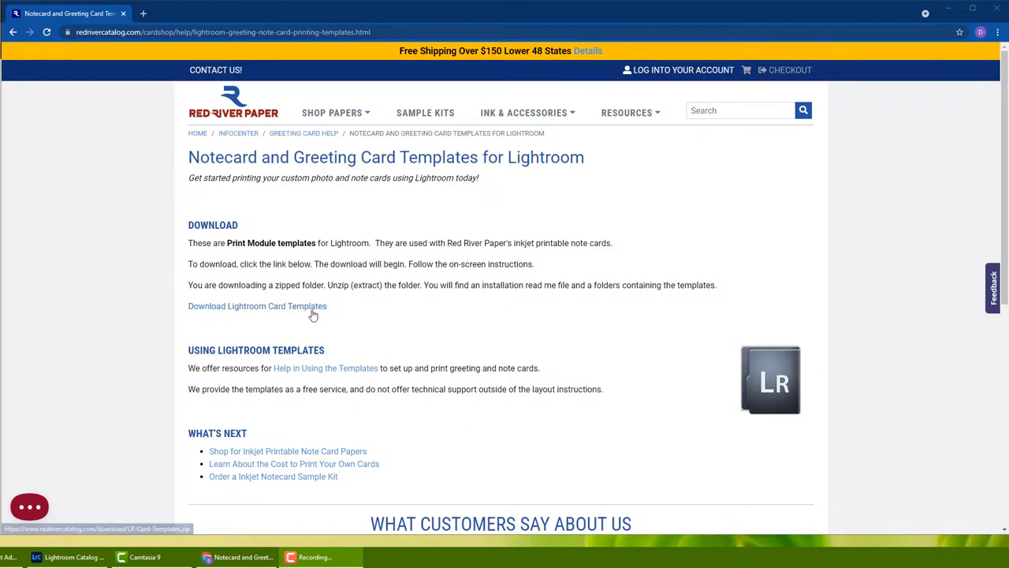
Download the Lightroom card templates zip from the Red River Paper page.
{"action": "left_click", "coordinate": [257, 306]}
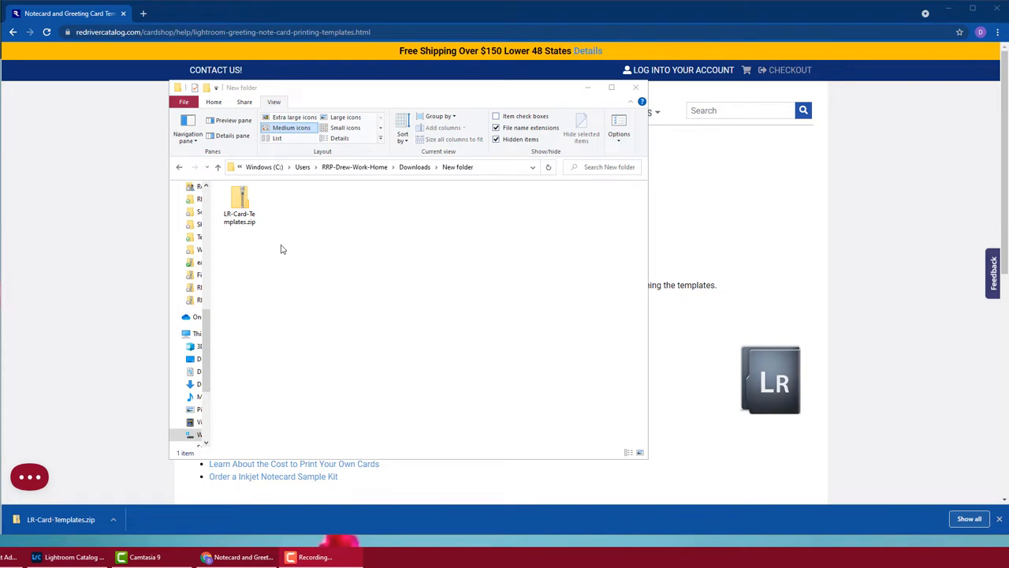
Extract LR-Card-Templates.zip into its own LR-Card-Templates folder via Extract All.
{"action": "right_click", "coordinate": [240, 204]}
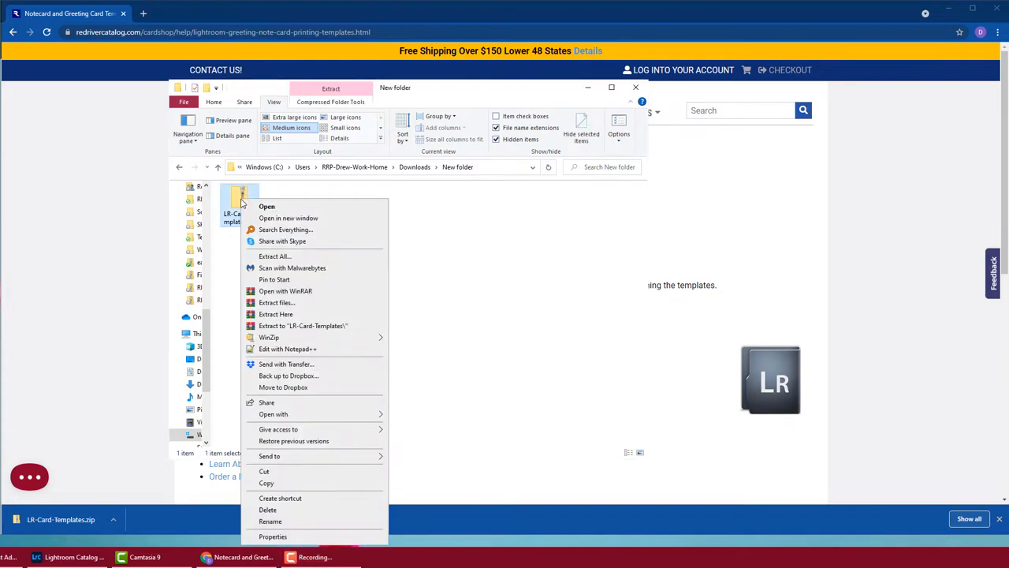
{"action": "mouse_move", "coordinate": [331, 260]}
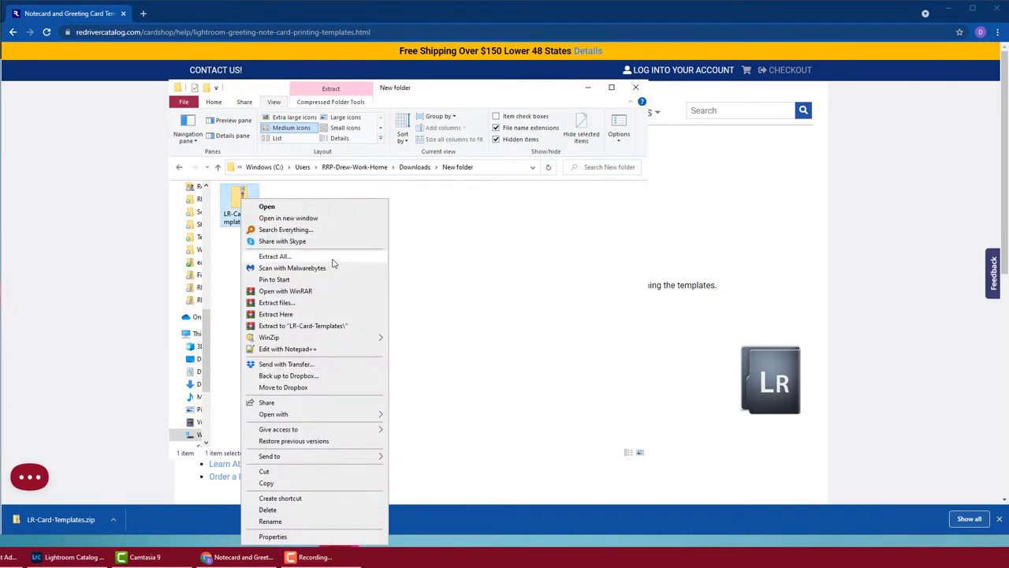
{"action": "left_click", "coordinate": [274, 255]}
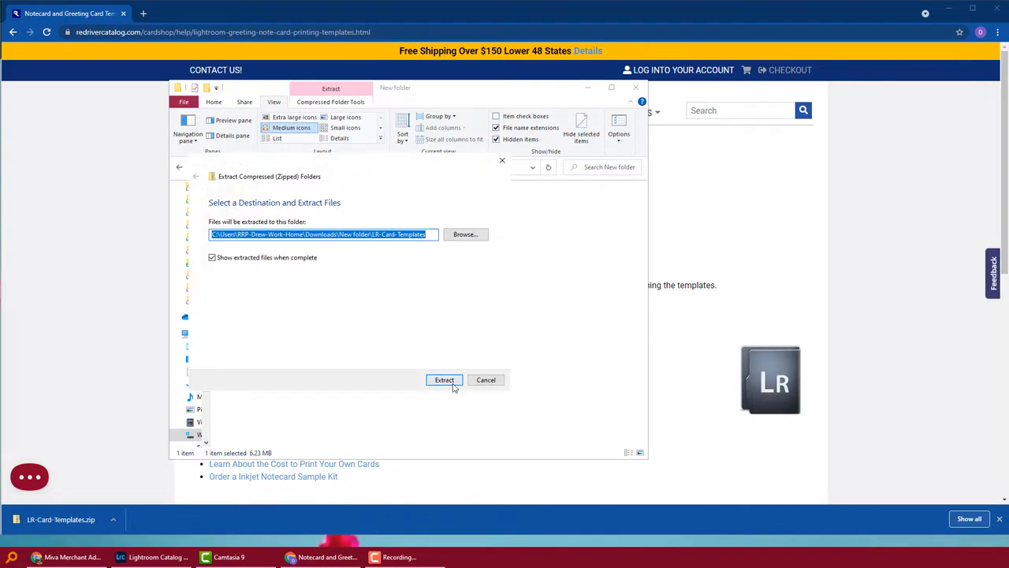
{"action": "left_click", "coordinate": [445, 378]}
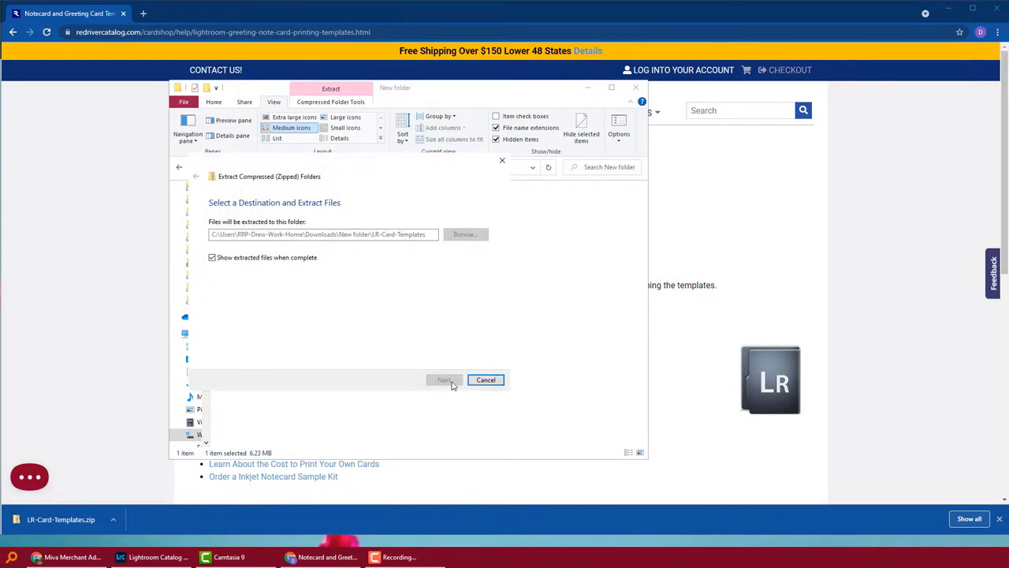
{"action": "left_click", "coordinate": [444, 378]}
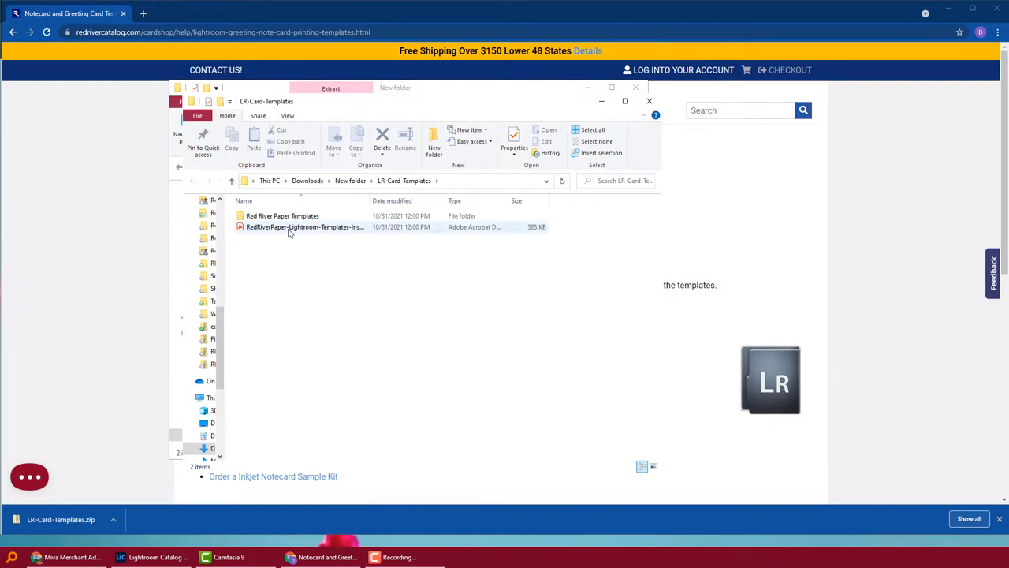
Browse into the Red River Paper Templates folder listing its 32 .lrtemplate files.
{"action": "left_click", "coordinate": [305, 227]}
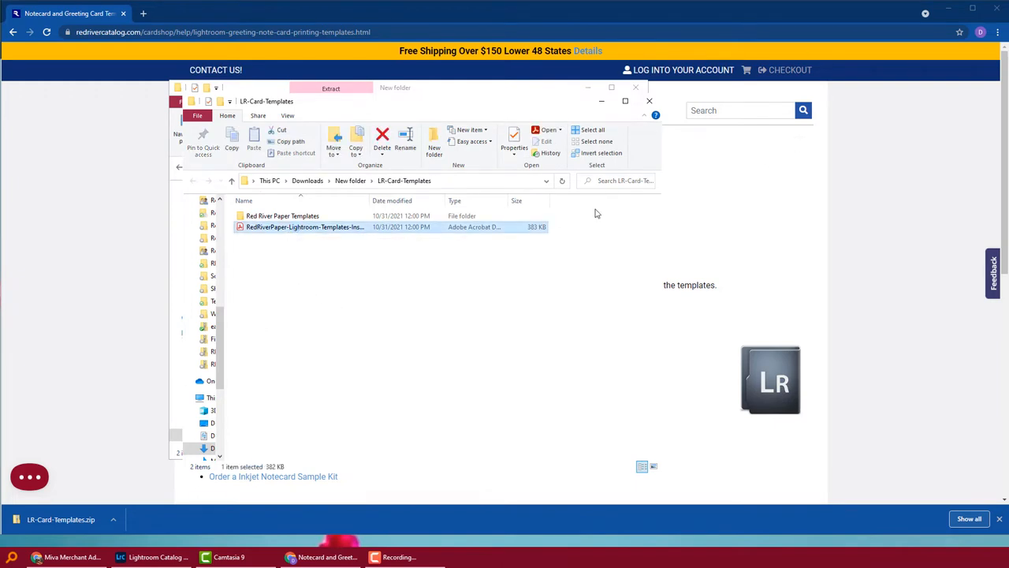
{"action": "mouse_move", "coordinate": [283, 214]}
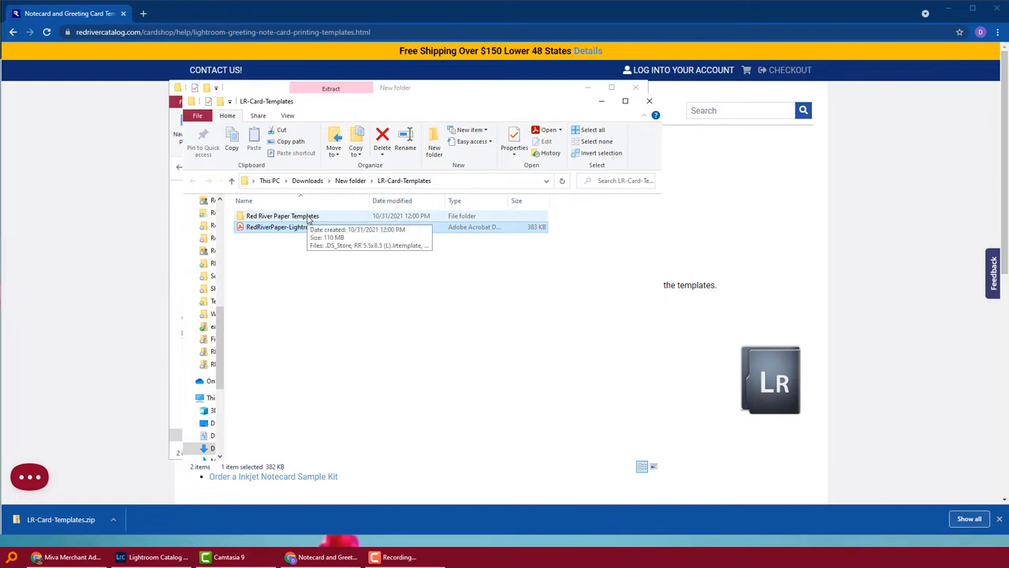
{"action": "double_click", "coordinate": [281, 214]}
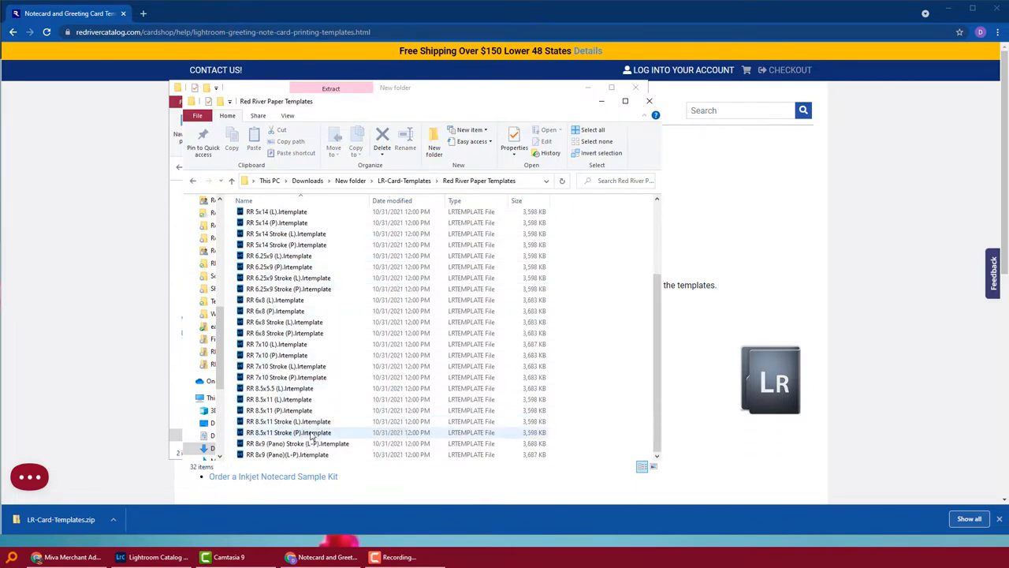
{"action": "scroll", "scroll_direction": "up", "scroll_amount": 3}
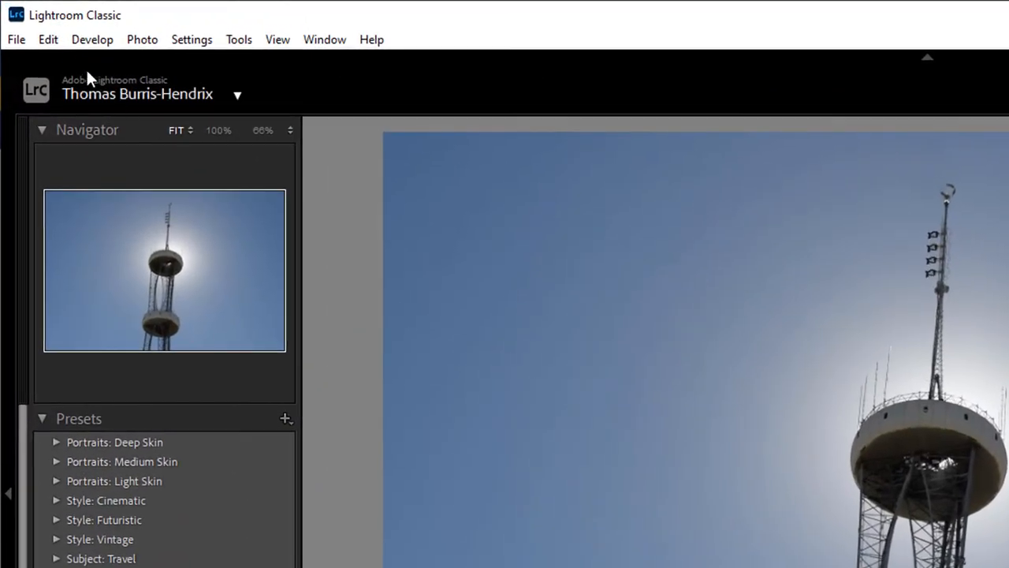
Reach the Presets preferences via Edit > Preferences to reveal Lightroom's presets folder.
{"action": "left_click", "coordinate": [47, 39]}
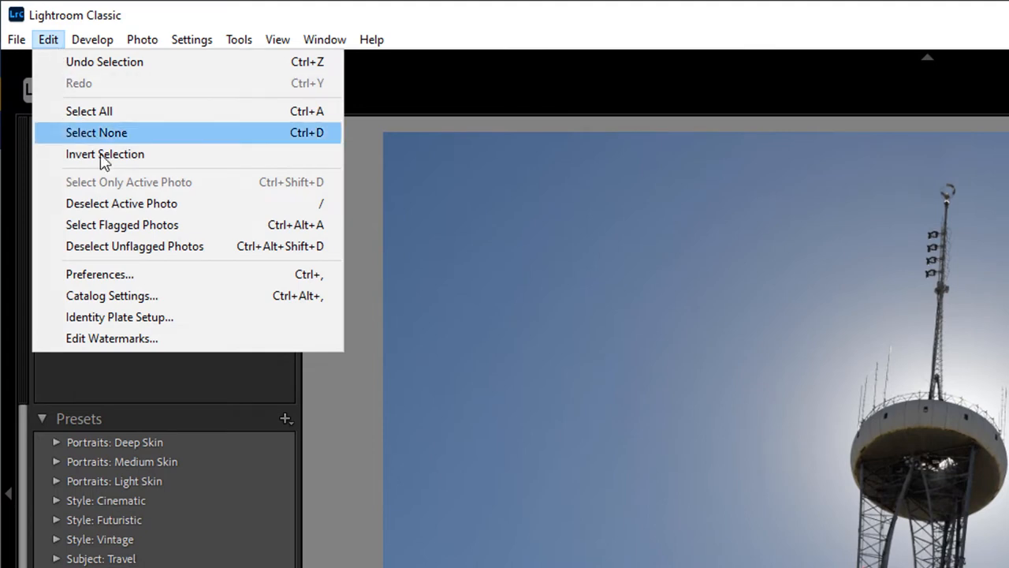
{"action": "mouse_move", "coordinate": [161, 275]}
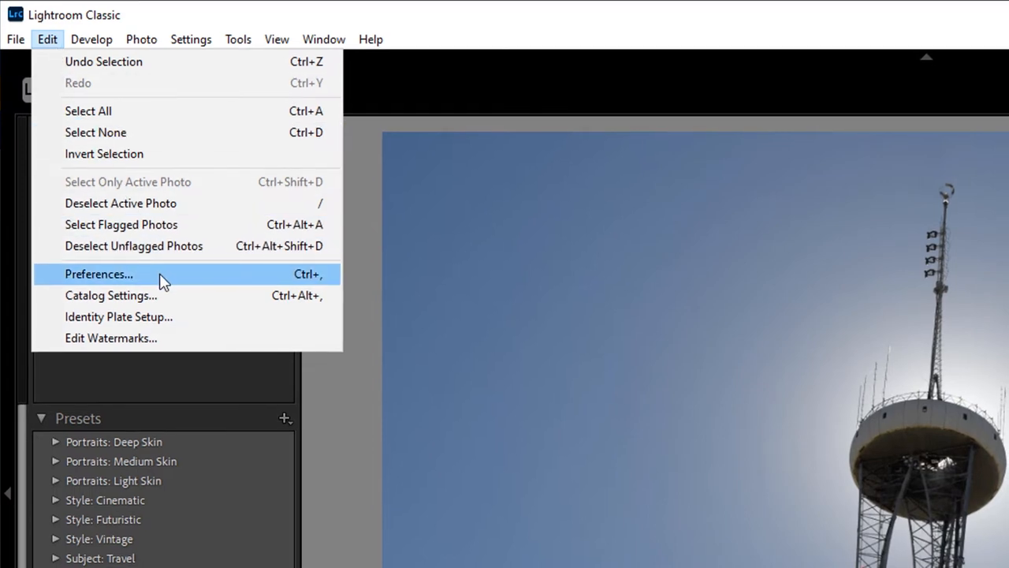
{"action": "left_click", "coordinate": [98, 275]}
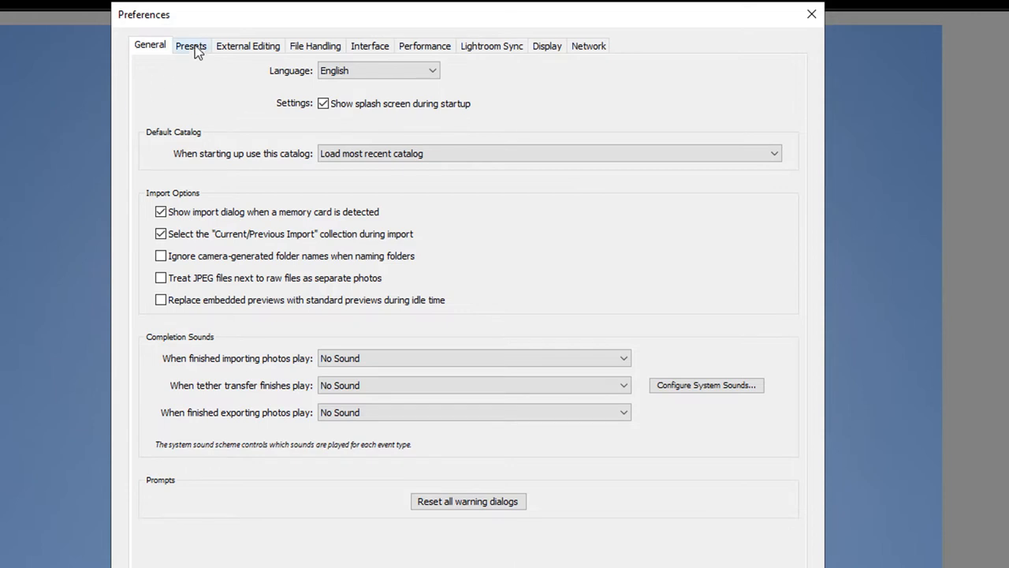
{"action": "left_click", "coordinate": [191, 44]}
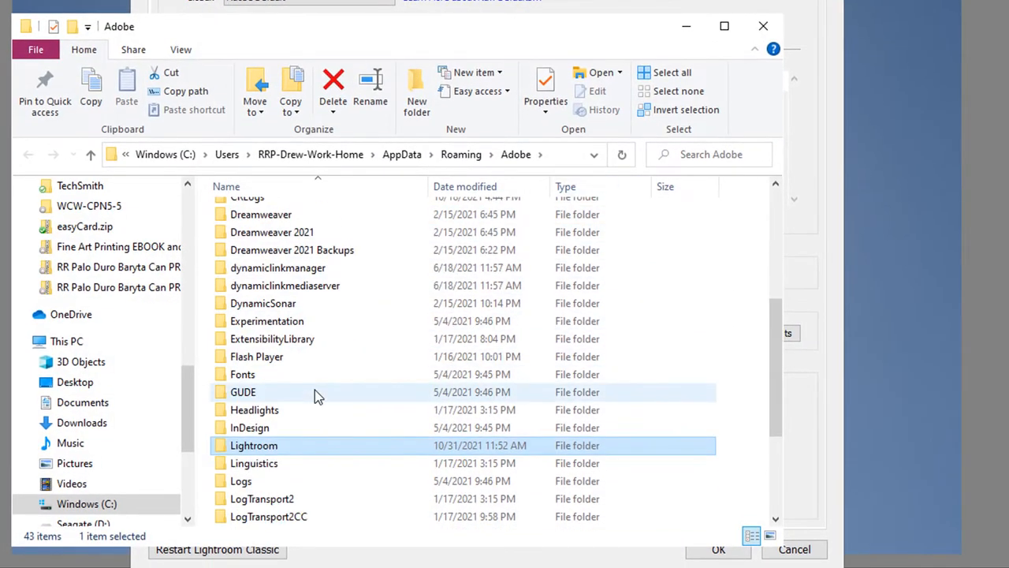
Navigate into the Lightroom AppData folder and its Print Templates subfolder.
{"action": "scroll", "scroll_direction": "down", "scroll_amount": 3}
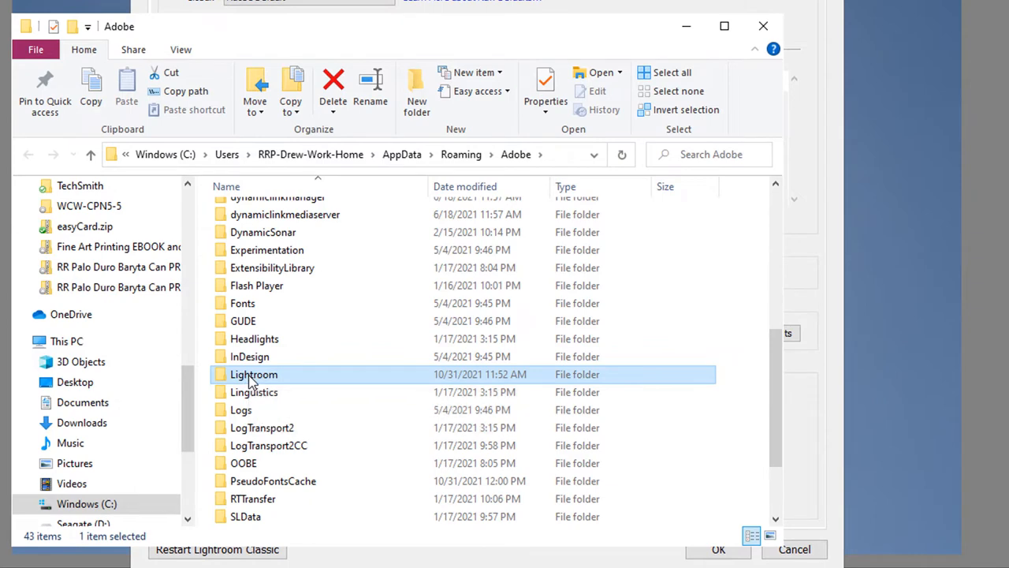
{"action": "double_click", "coordinate": [253, 374]}
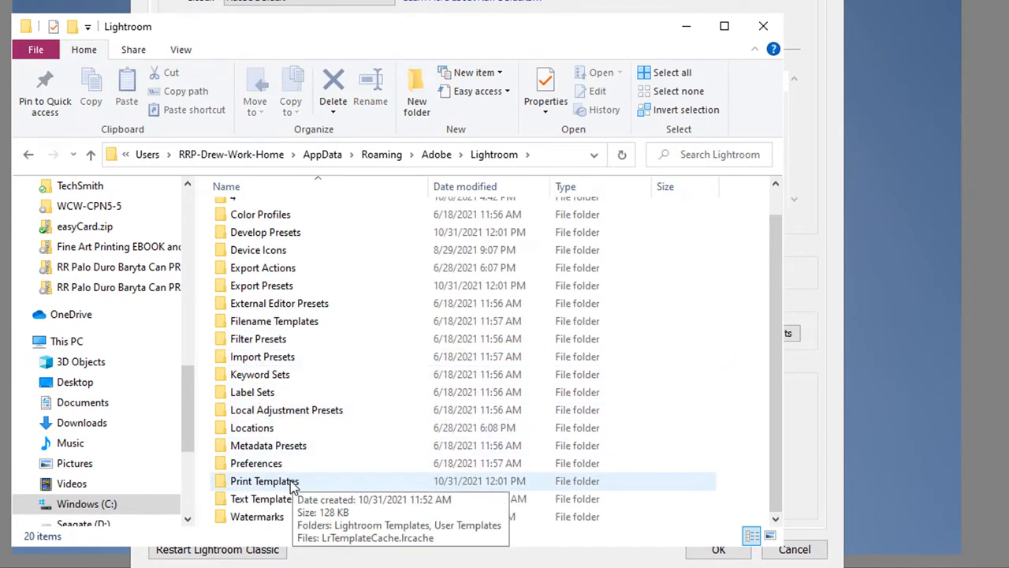
{"action": "left_click", "coordinate": [265, 479]}
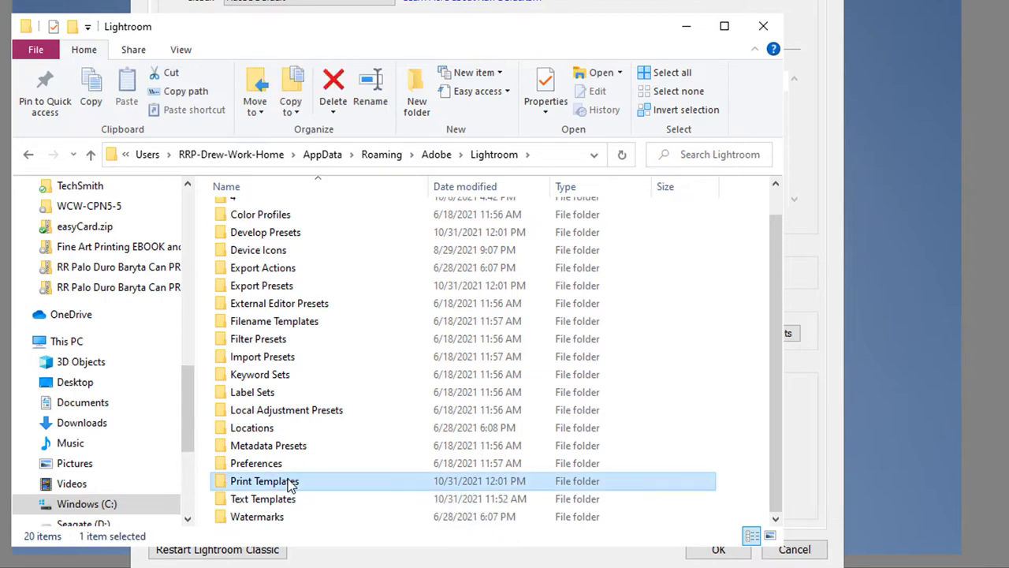
{"action": "double_click", "coordinate": [265, 480]}
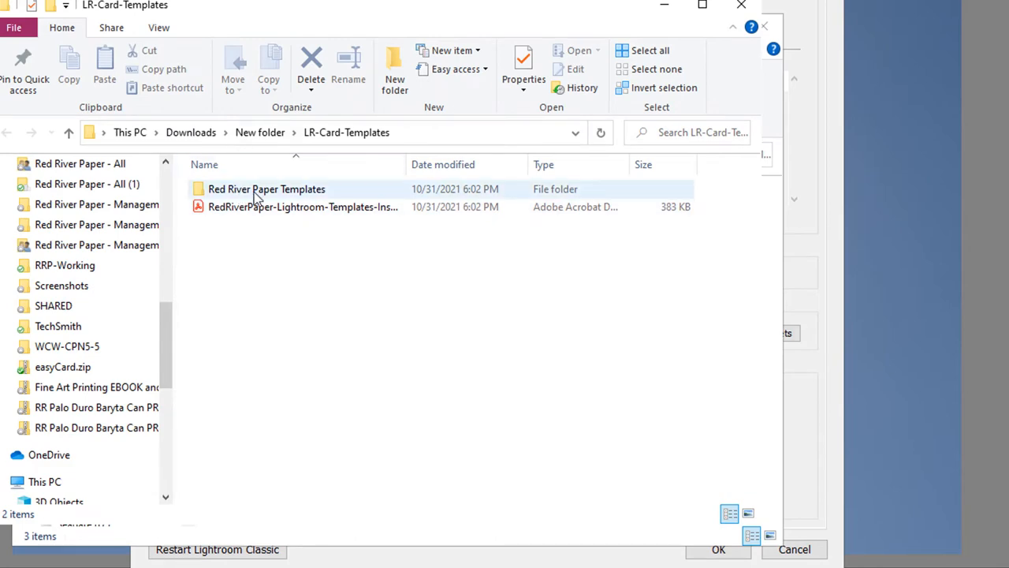
Copy the extracted Red River Paper Templates folder to the clipboard.
{"action": "right_click", "coordinate": [267, 189]}
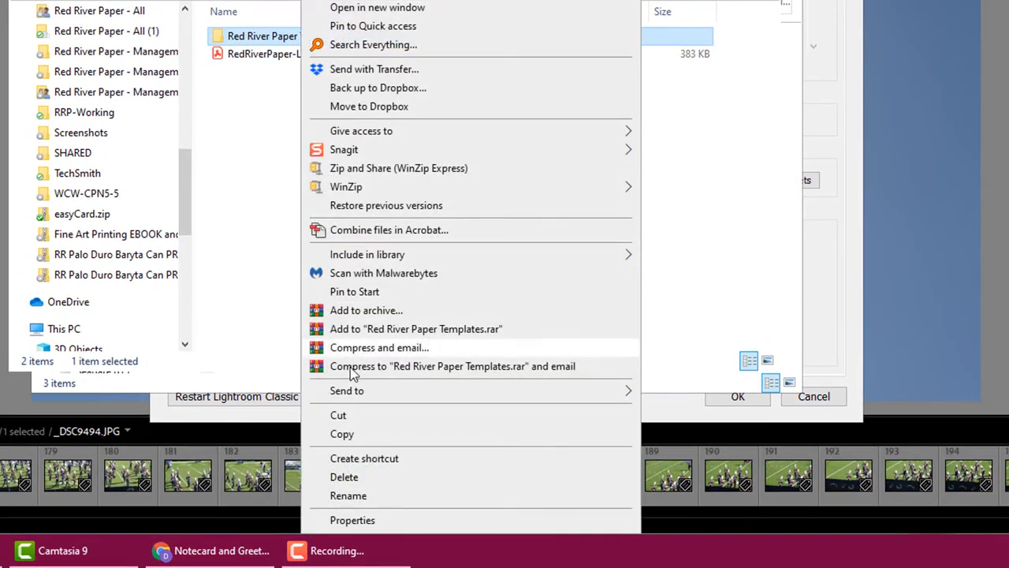
{"action": "left_click", "coordinate": [341, 433]}
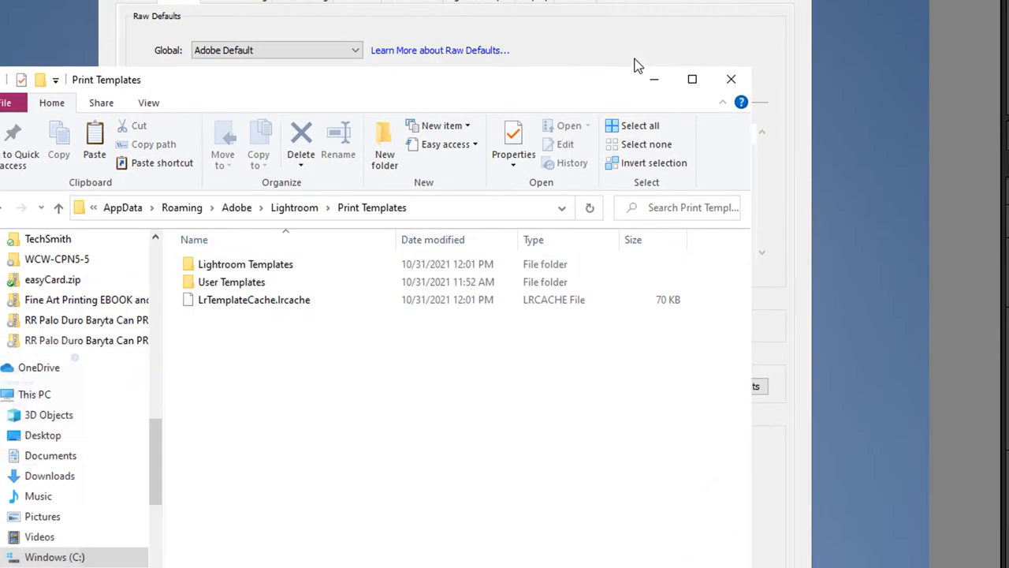
{"action": "mouse_move", "coordinate": [271, 357]}
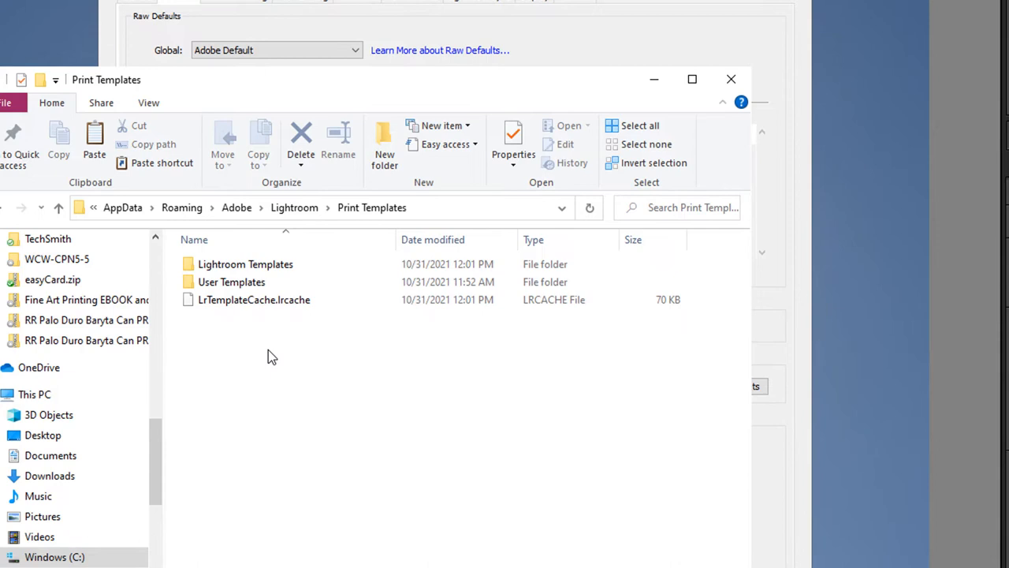
Paste the Red River Paper Templates folder into Lightroom's Print Templates folder.
{"action": "right_click", "coordinate": [272, 356]}
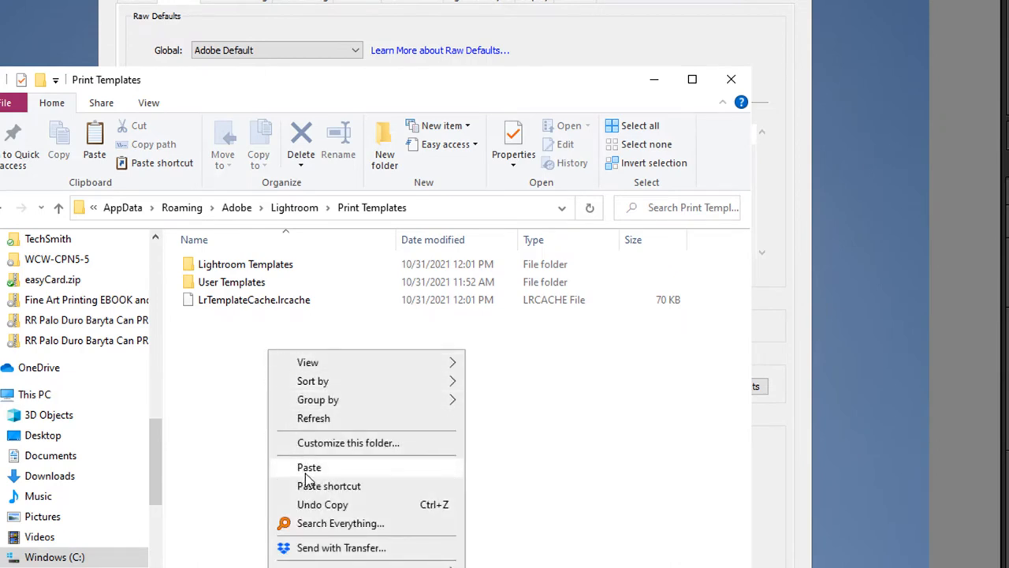
{"action": "left_click", "coordinate": [309, 467]}
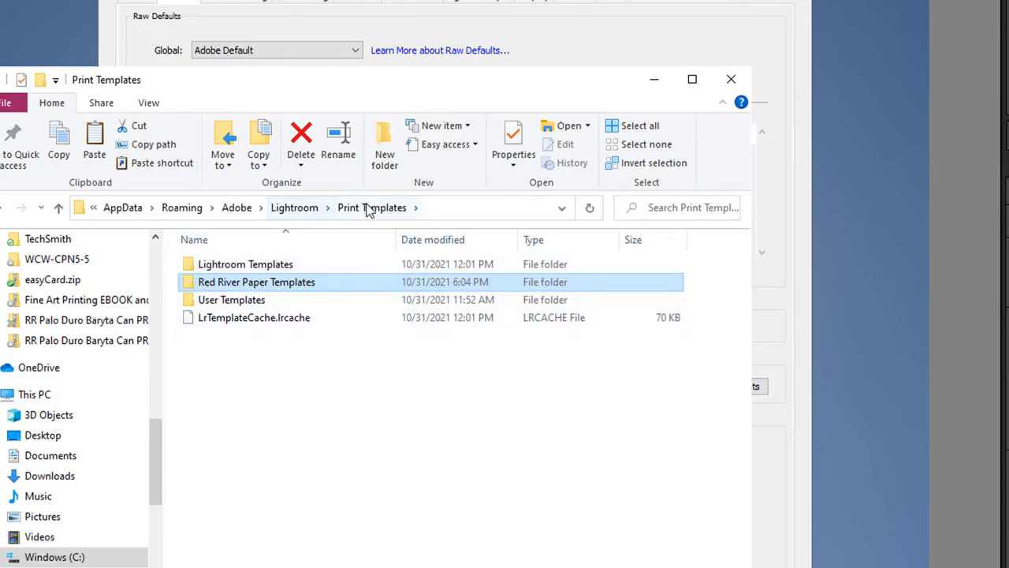
{"action": "mouse_move", "coordinate": [253, 335]}
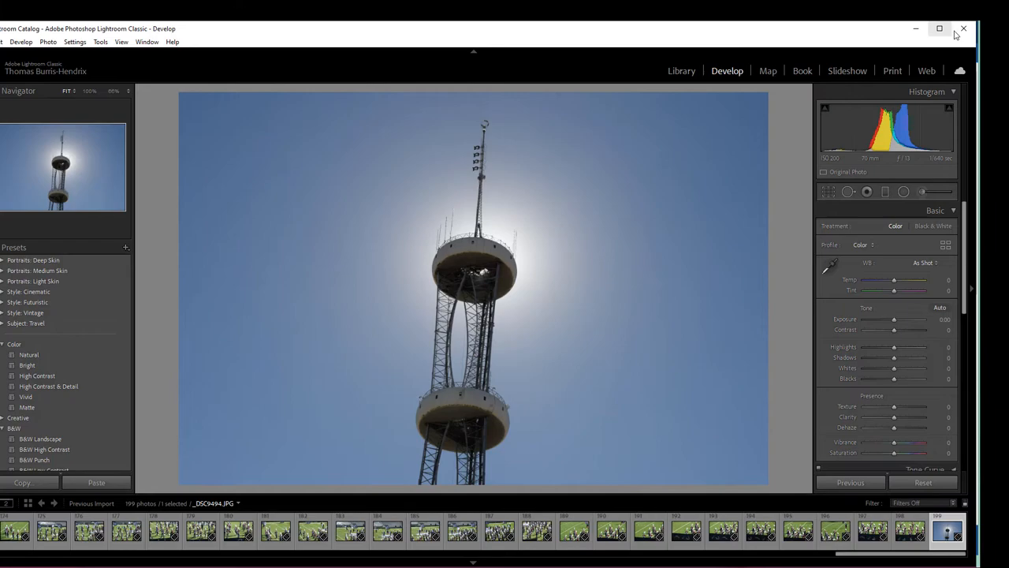
Quit and relaunch Lightroom Classic, landing in the Print module with templates loaded.
{"action": "left_click", "coordinate": [962, 29]}
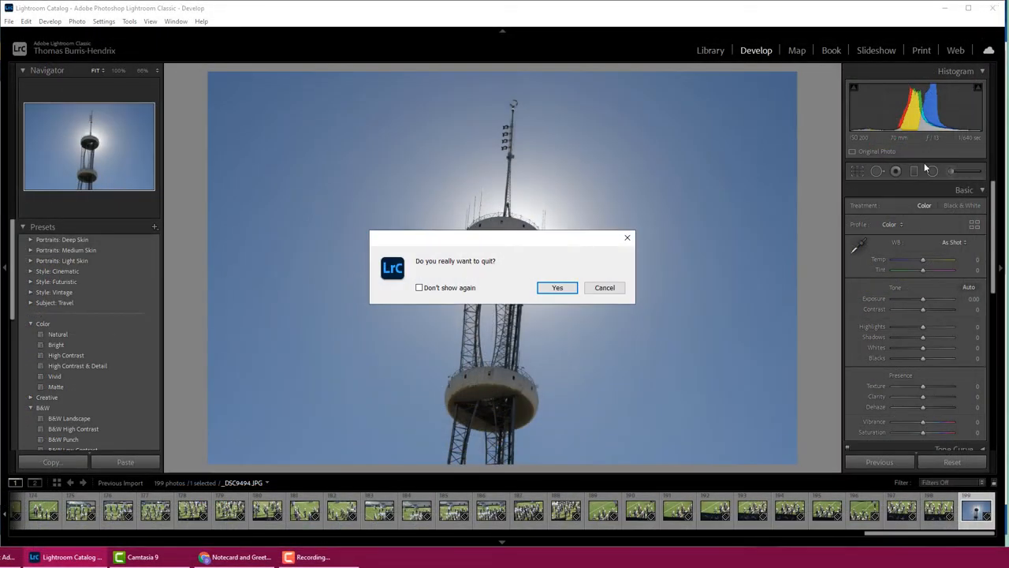
{"action": "left_click", "coordinate": [605, 287]}
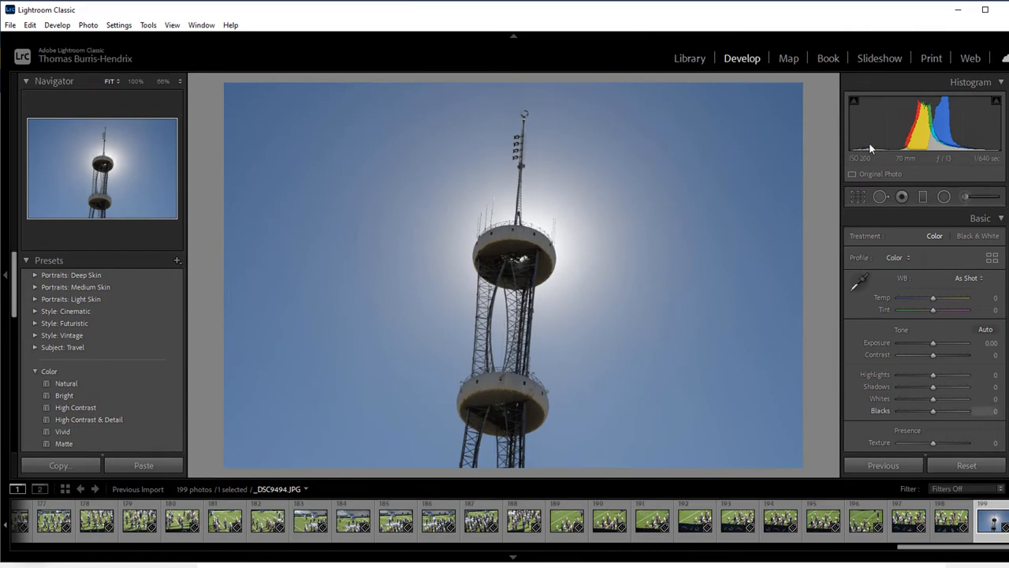
{"action": "left_click", "coordinate": [930, 57]}
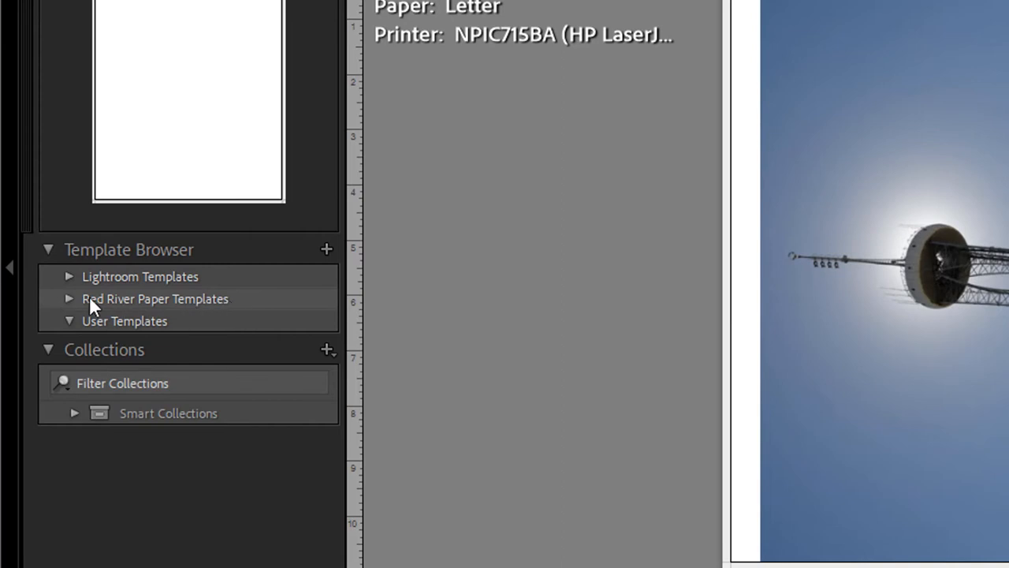
Expand the Red River Paper Templates group to reveal the RR note card layouts.
{"action": "left_click", "coordinate": [69, 298]}
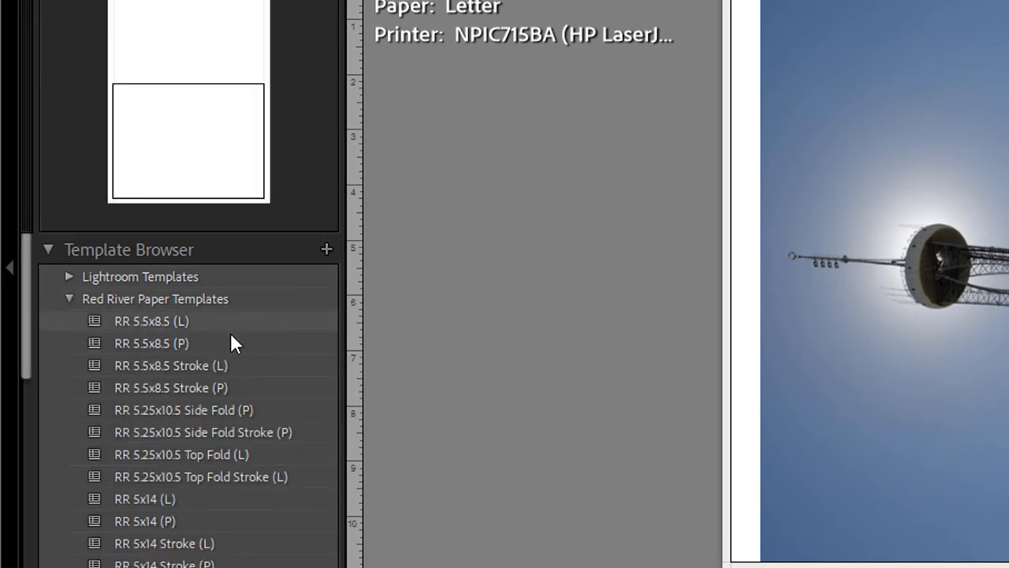